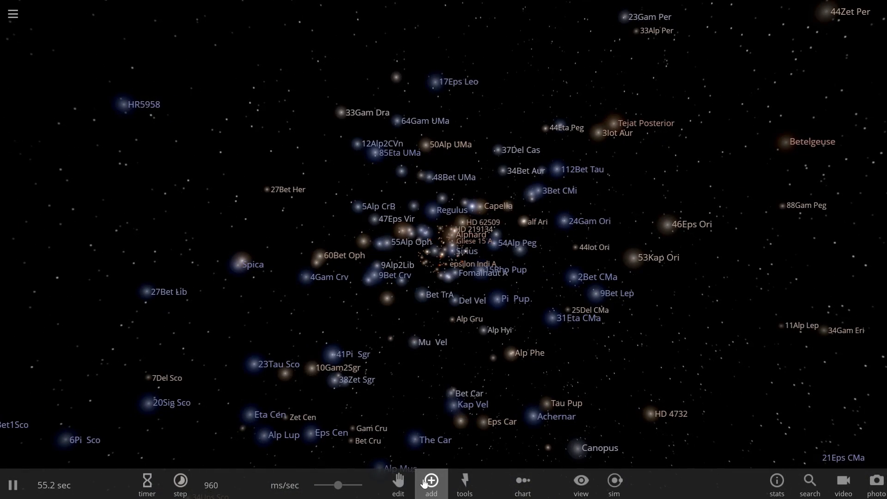
# Open the Add Object catalog with orbit placement chosen
pyautogui.click(431, 481)
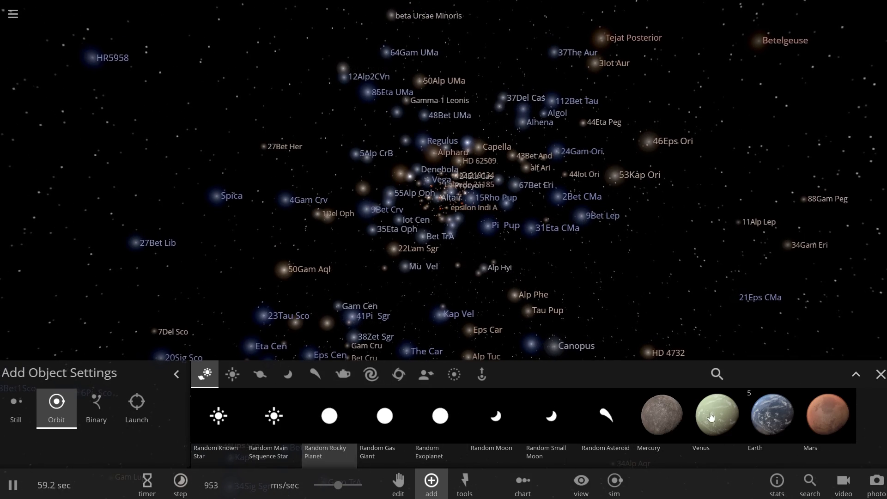
pyautogui.click(717, 415)
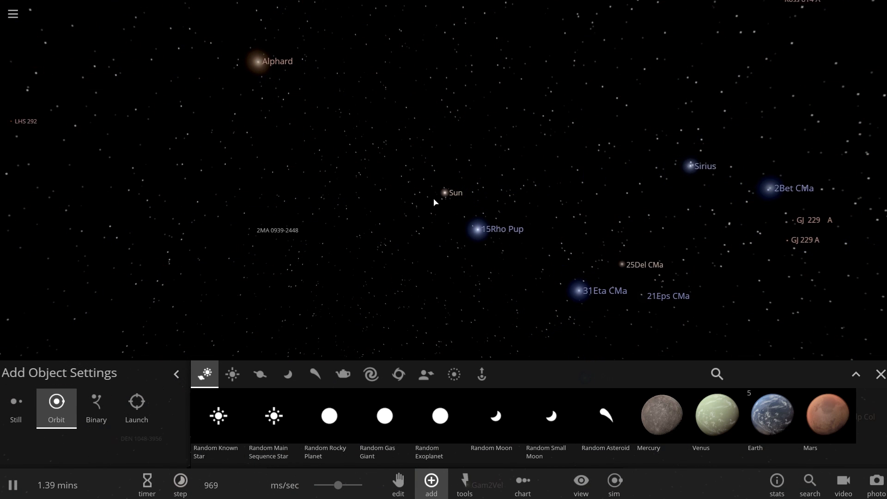
# Load the star GJ 9827, review its properties, then close the properties panel
pyautogui.click(443, 192)
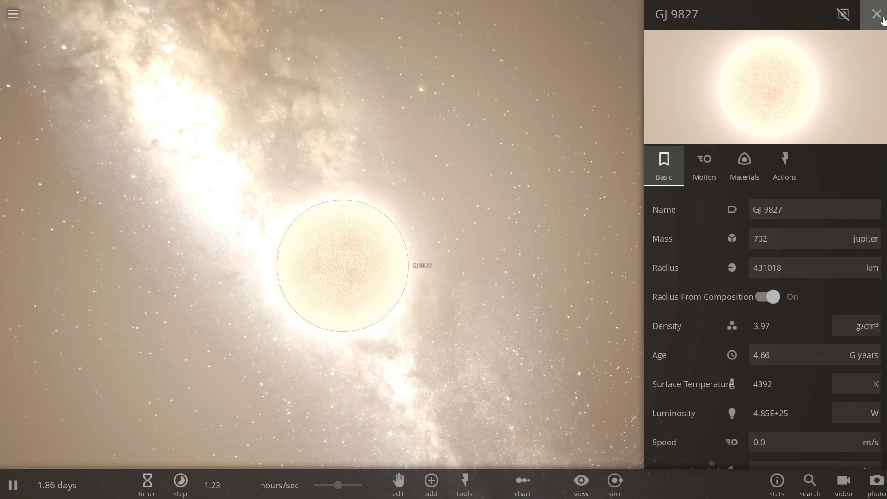
pyautogui.click(876, 14)
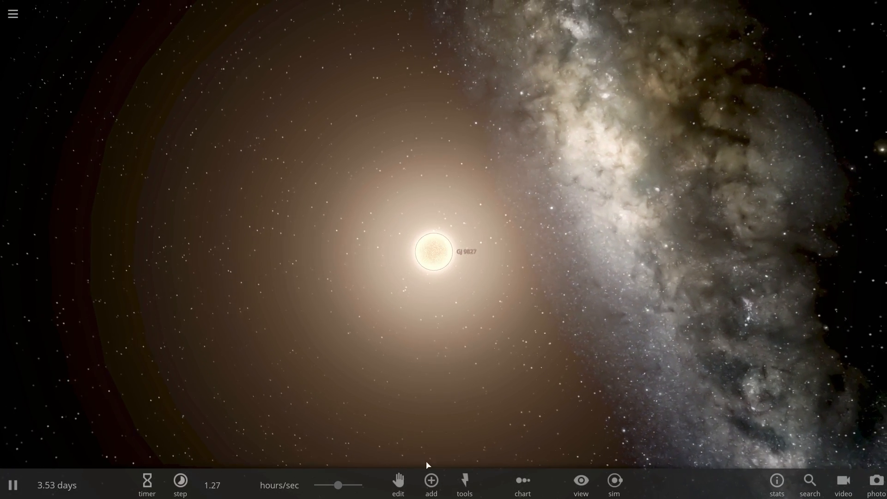
# Choose Random Rocky Planet from the Planets catalog for orbit placement around GJ 9827
pyautogui.click(431, 480)
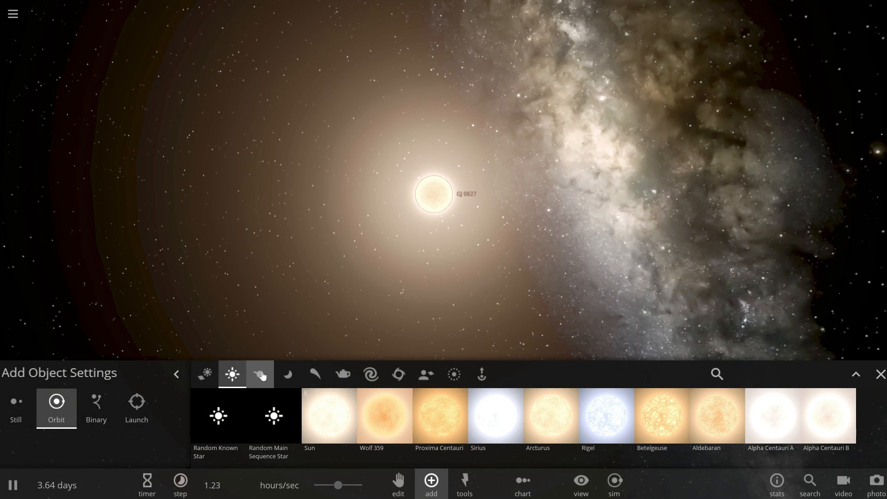
pyautogui.moveTo(260, 374)
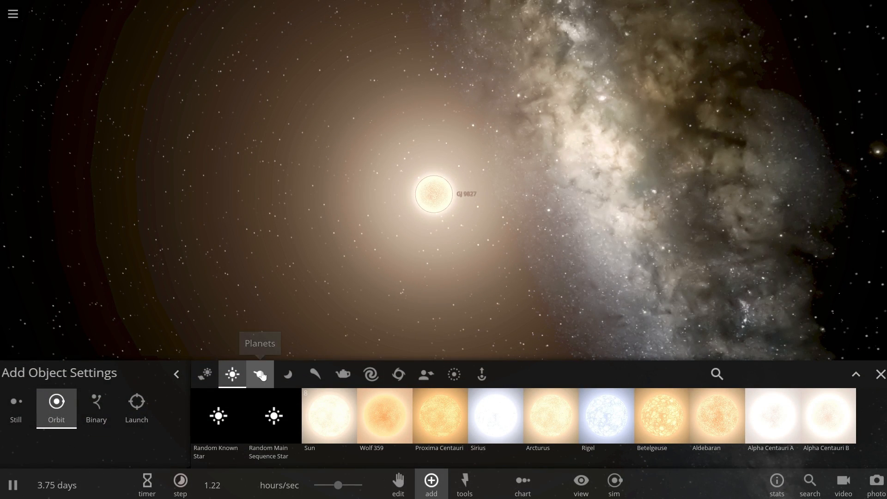
pyautogui.click(259, 374)
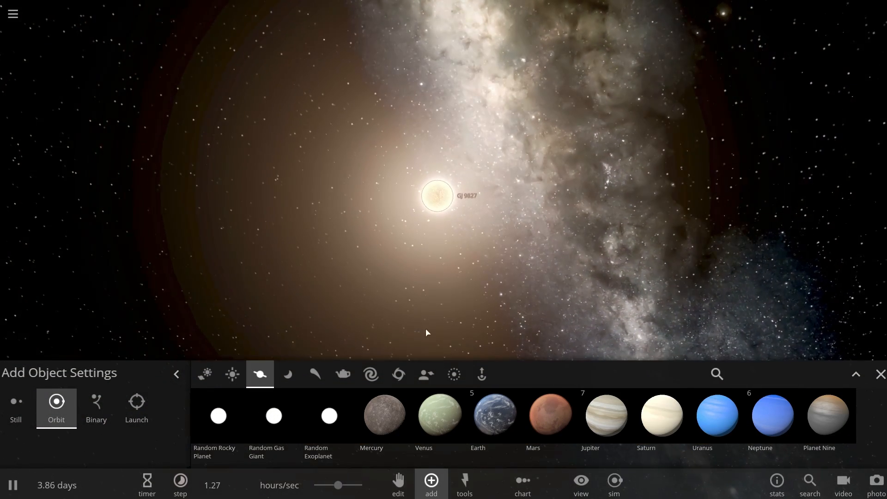
pyautogui.click(478, 416)
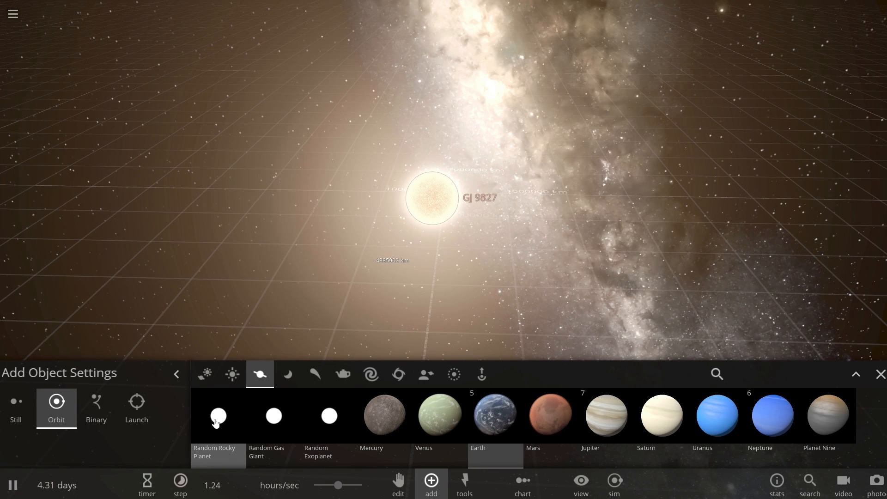
pyautogui.moveTo(288, 430)
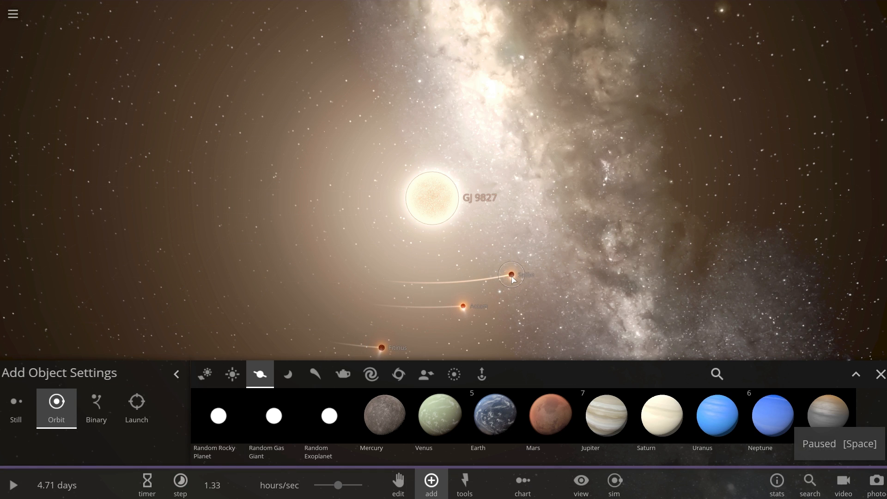
# Name an orbiting planet GJ 9827b and give it a 0.0211 AU semi-major axis
pyautogui.click(511, 275)
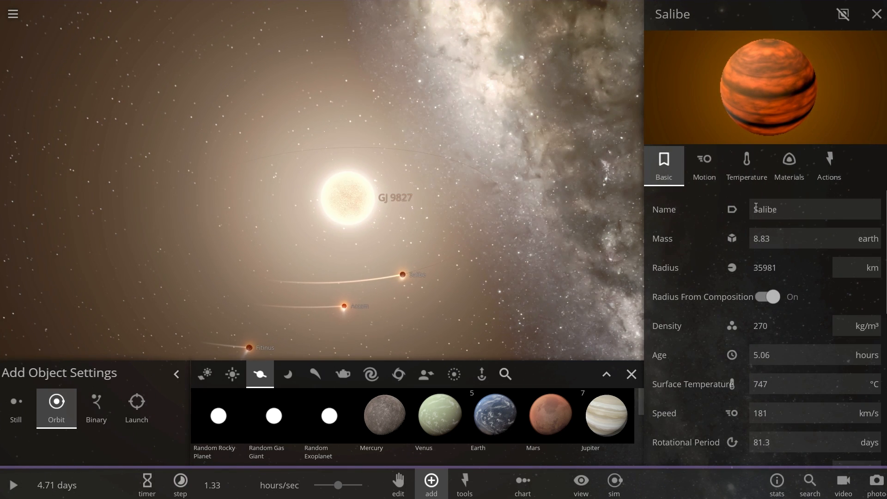
pyautogui.click(704, 166)
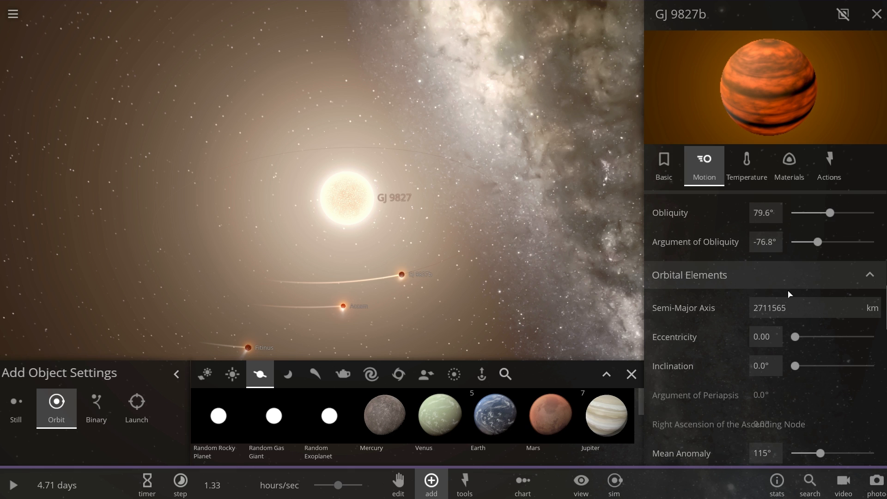
pyautogui.click(873, 307)
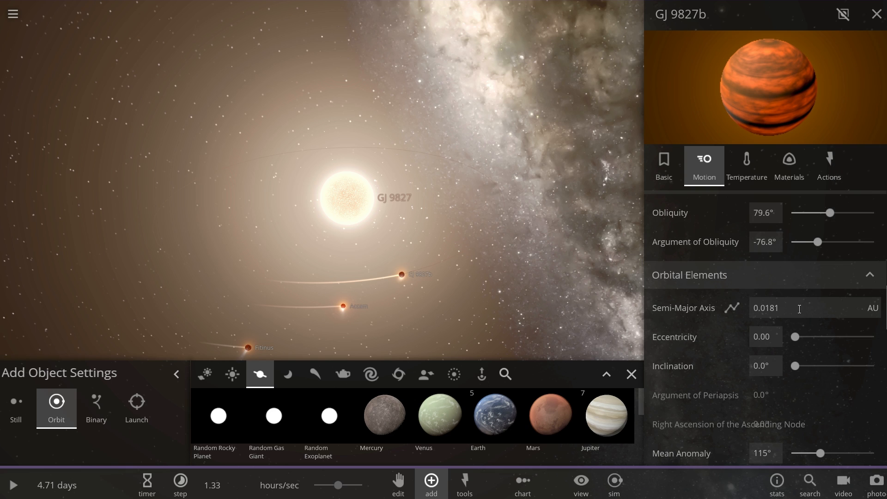
pyautogui.click(766, 307)
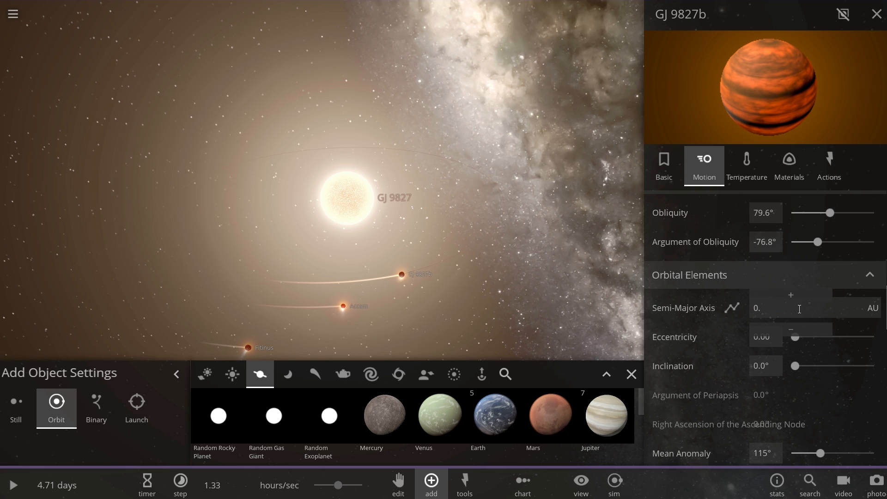
pyautogui.write('0.0211')
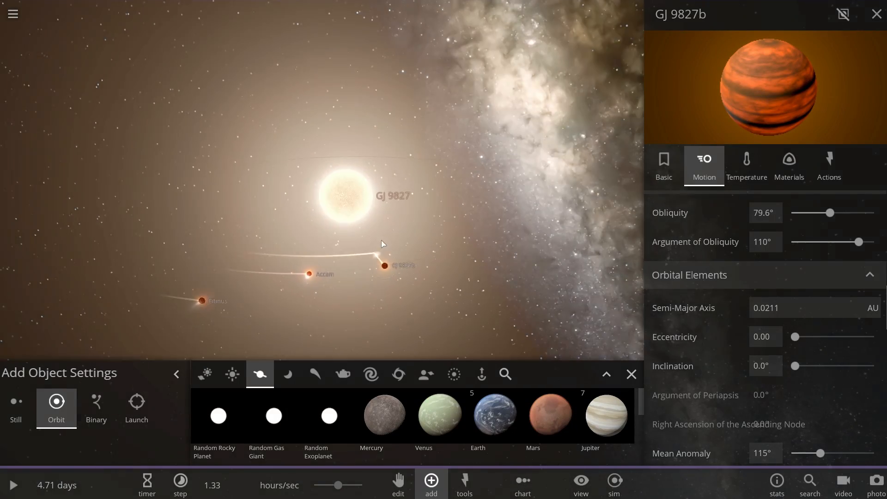
pyautogui.click(873, 11)
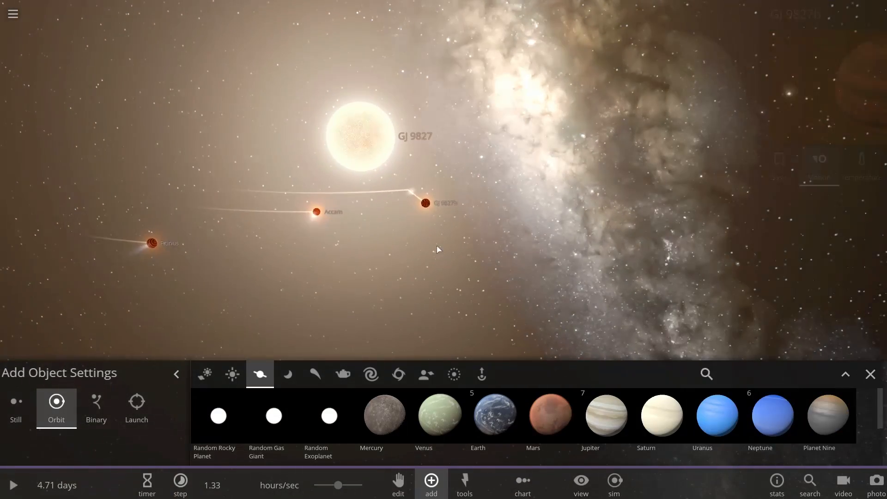
# Focus on GJ 9827b and set its mass to 3.74 Earth masses
pyautogui.click(423, 207)
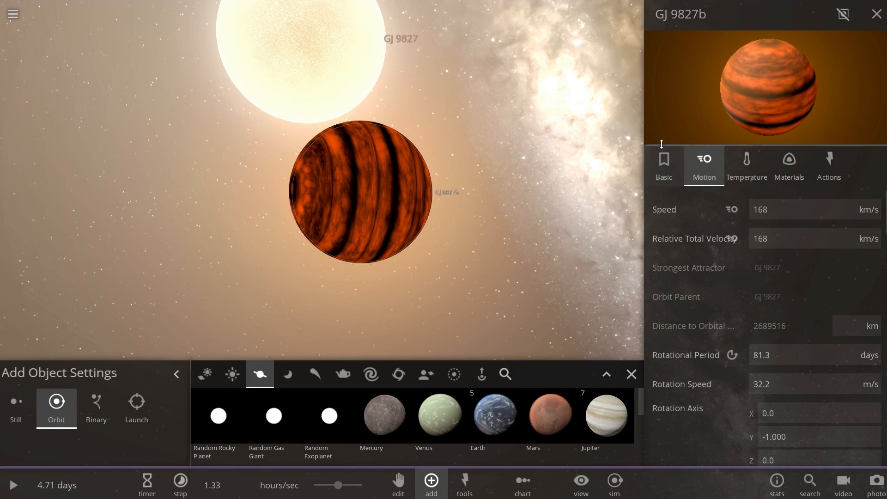
pyautogui.click(664, 165)
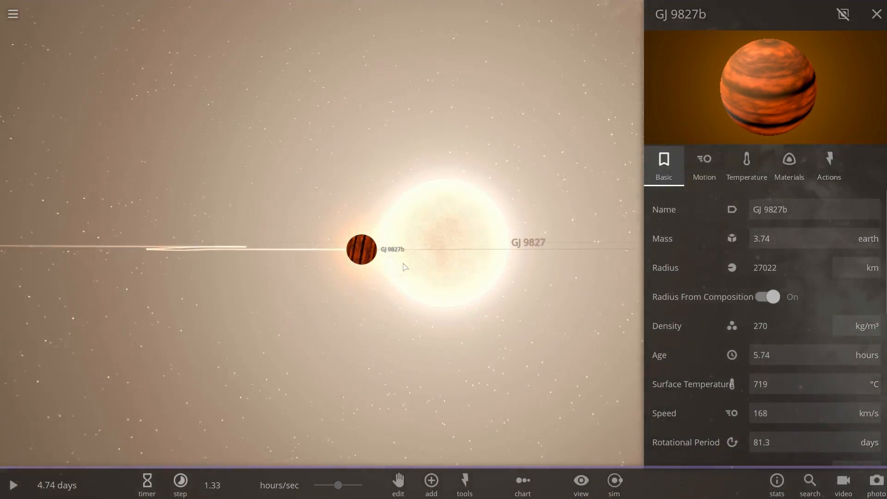
pyautogui.click(873, 12)
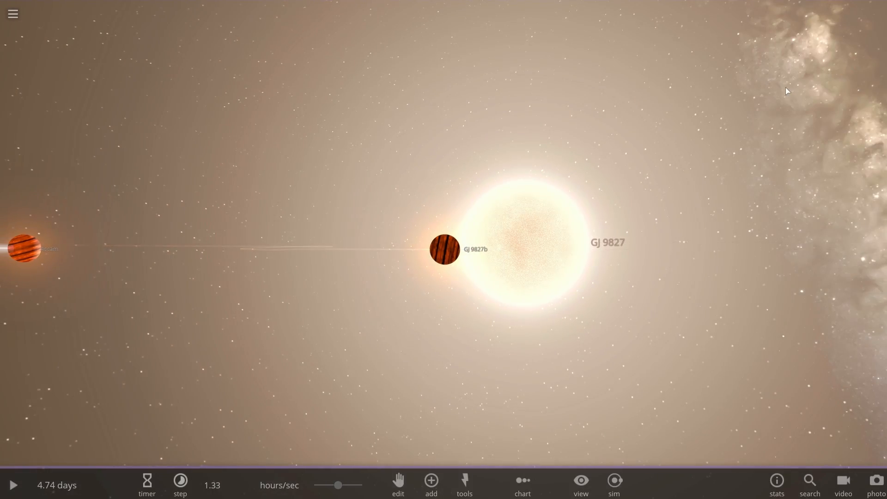
pyautogui.press('Space')
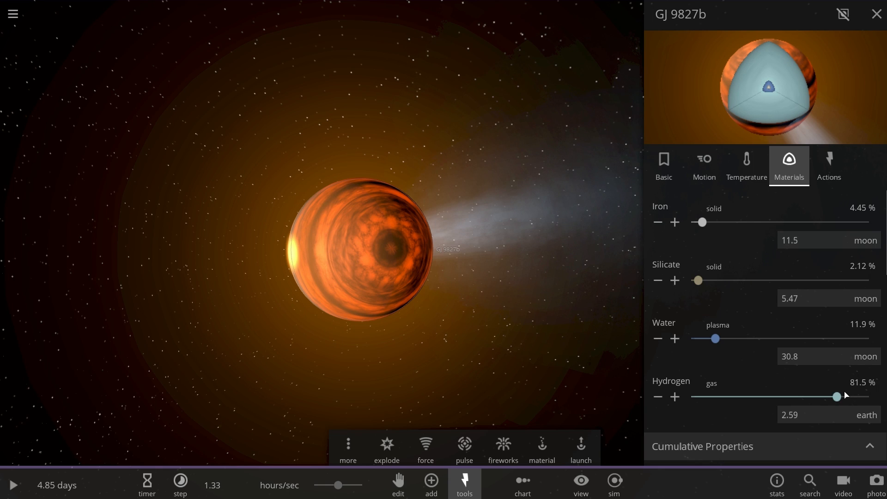
# Zero GJ 9827b's hydrogen and water, balancing iron 51.3% and silicate 48.7%
pyautogui.moveTo(844, 396); pyautogui.dragTo(814, 395)
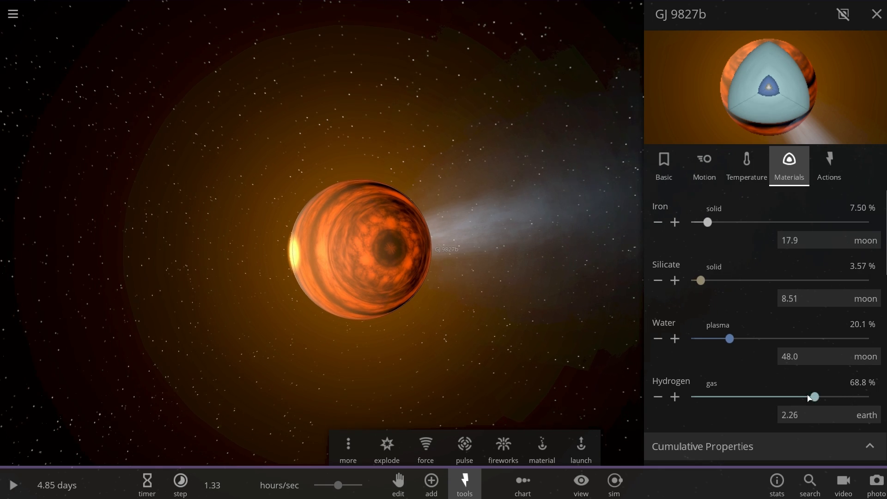
pyautogui.moveTo(813, 396); pyautogui.dragTo(695, 396)
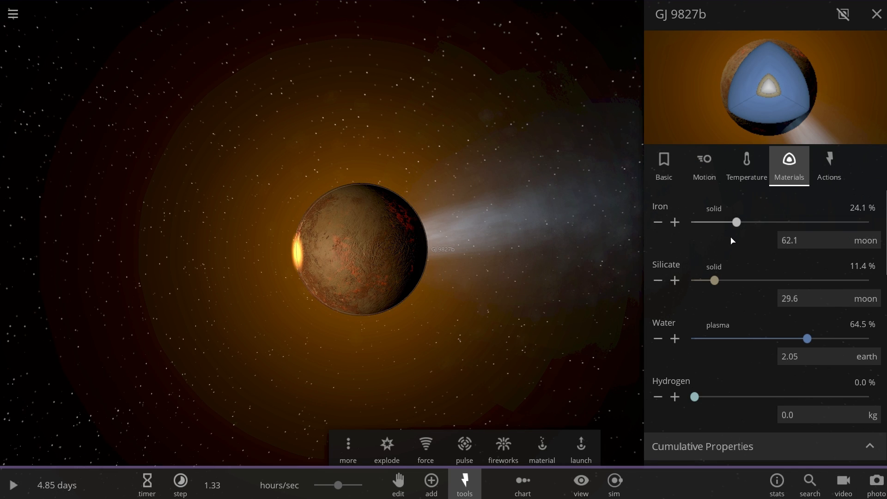
pyautogui.moveTo(736, 222); pyautogui.dragTo(766, 222)
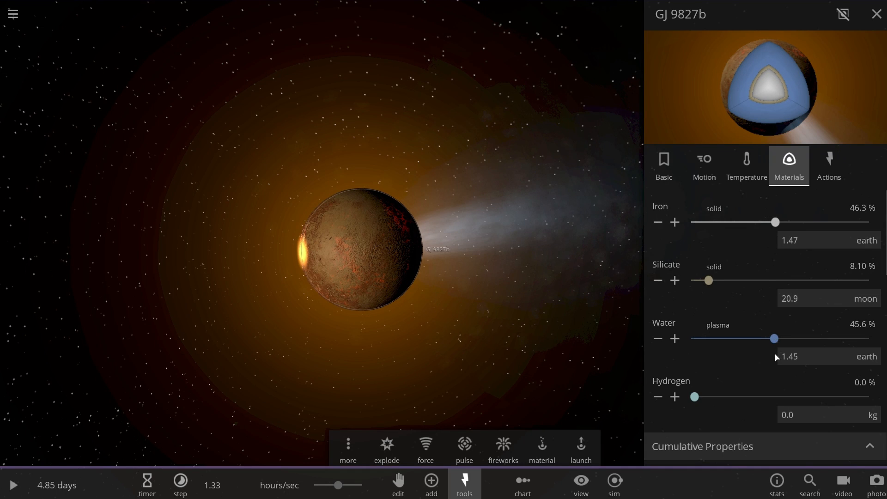
pyautogui.moveTo(776, 222); pyautogui.dragTo(844, 222)
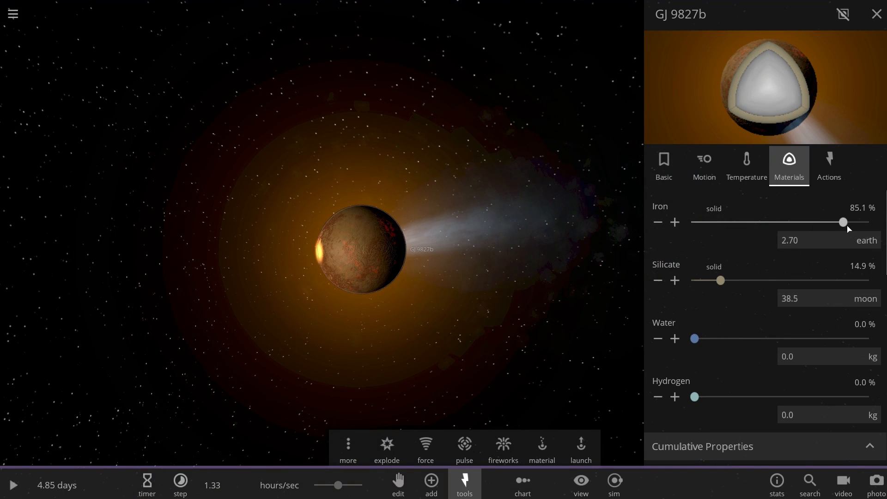
pyautogui.moveTo(844, 221); pyautogui.dragTo(783, 222)
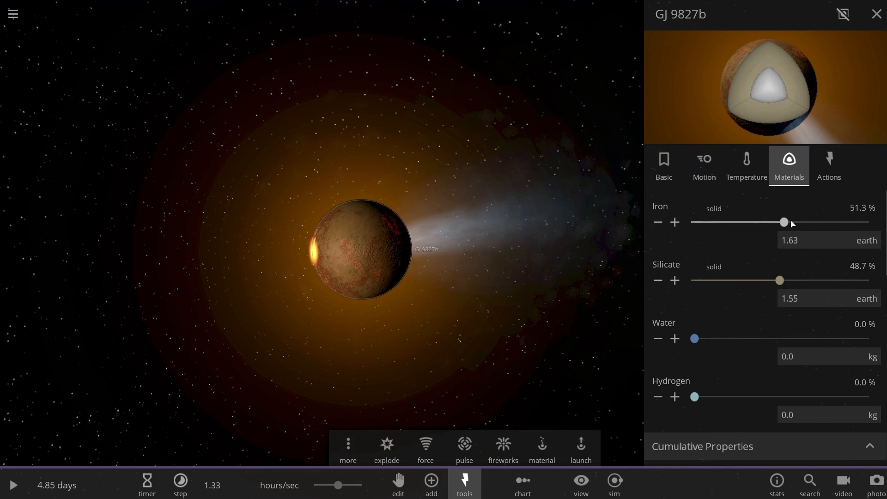
pyautogui.moveTo(683, 209)
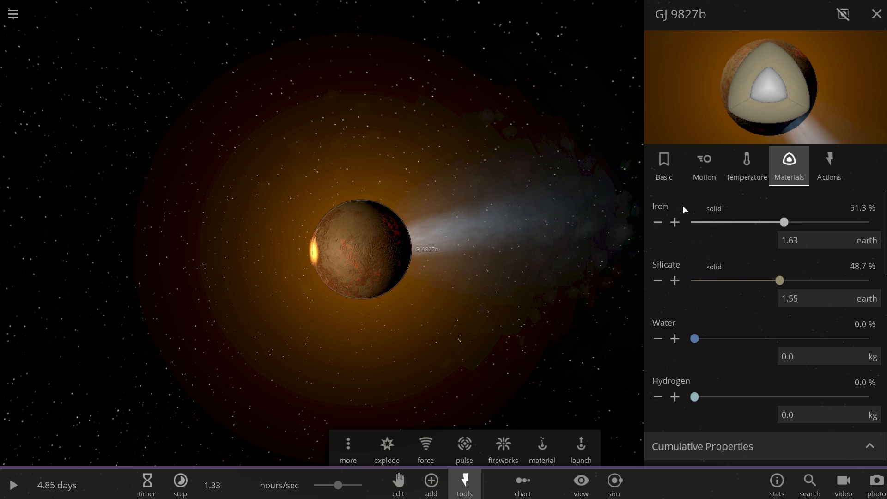
pyautogui.click(663, 165)
pyautogui.write('3.74')
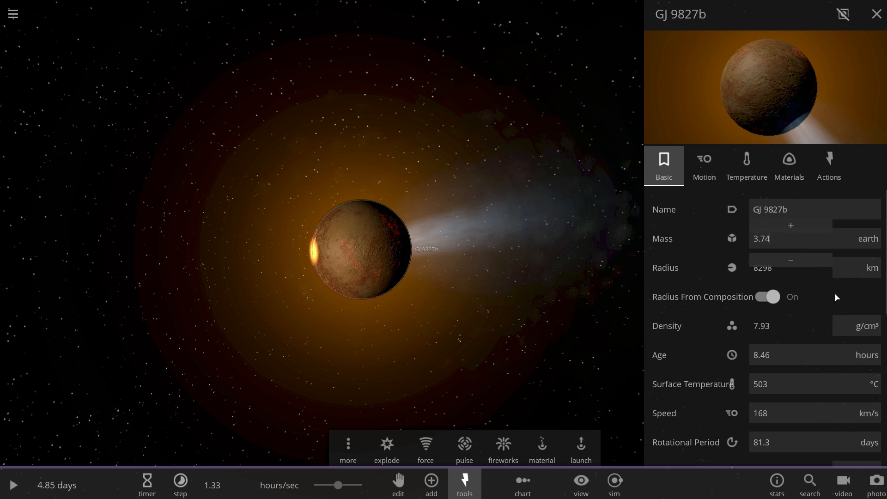
# Fix GJ 9827b's radius at 1.62 Earth radii and resume the simulation
pyautogui.click(871, 267)
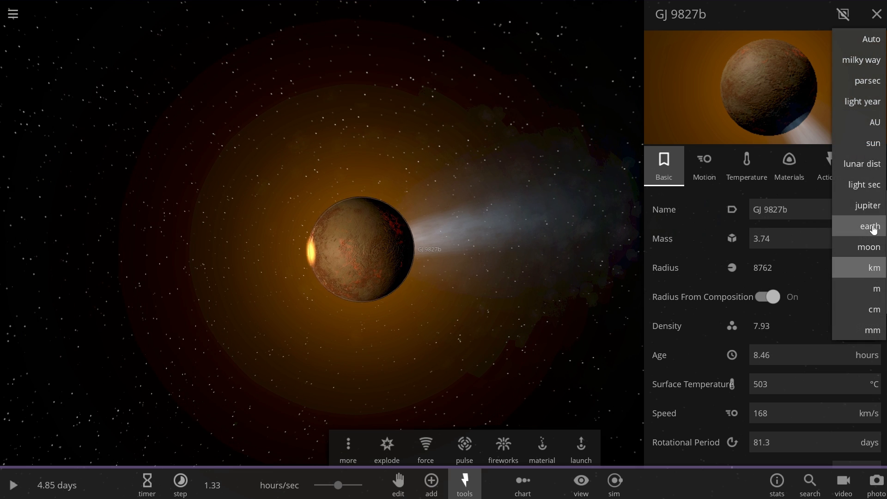
pyautogui.click(868, 225)
pyautogui.write('1.62')
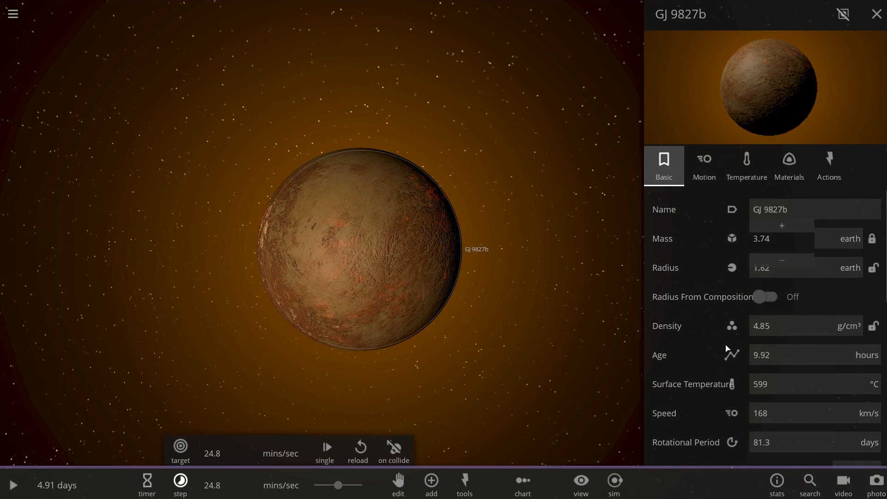
pyautogui.press('space')
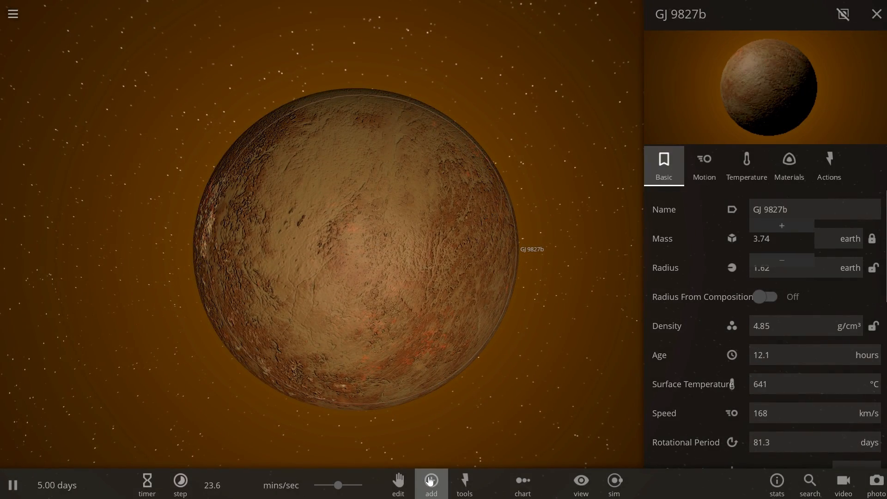
pyautogui.click(431, 480)
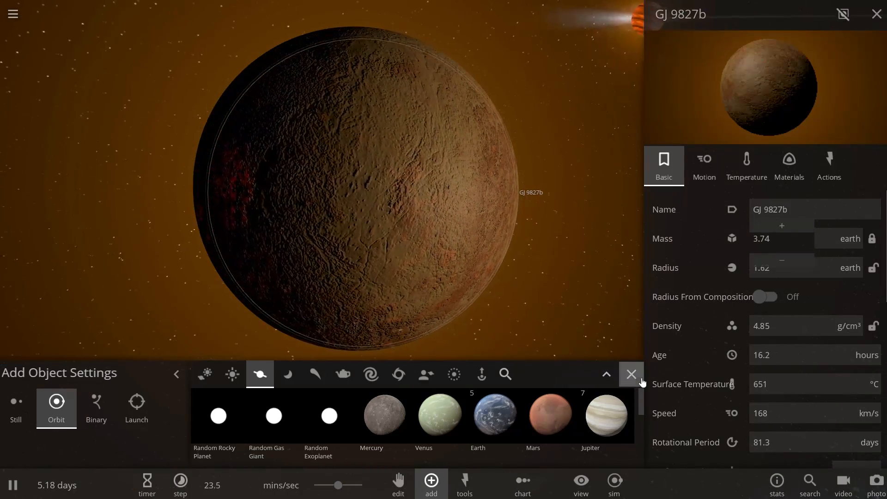
pyautogui.click(631, 374)
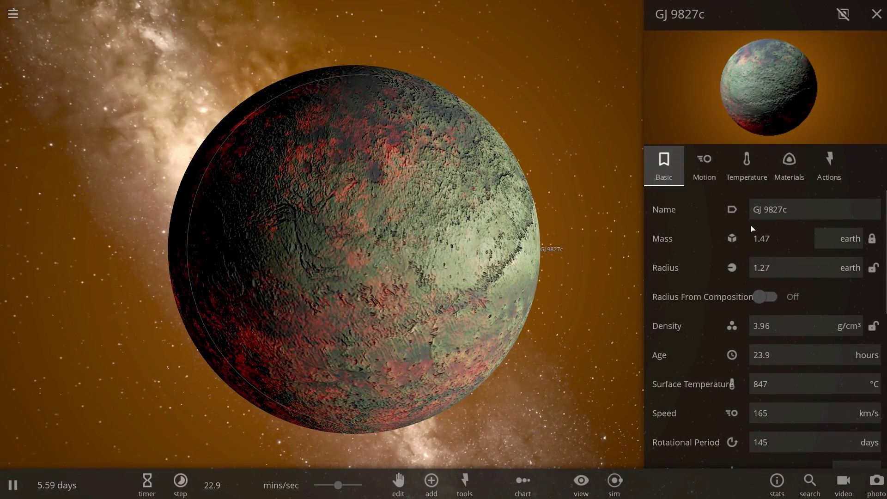
pyautogui.moveTo(787, 246)
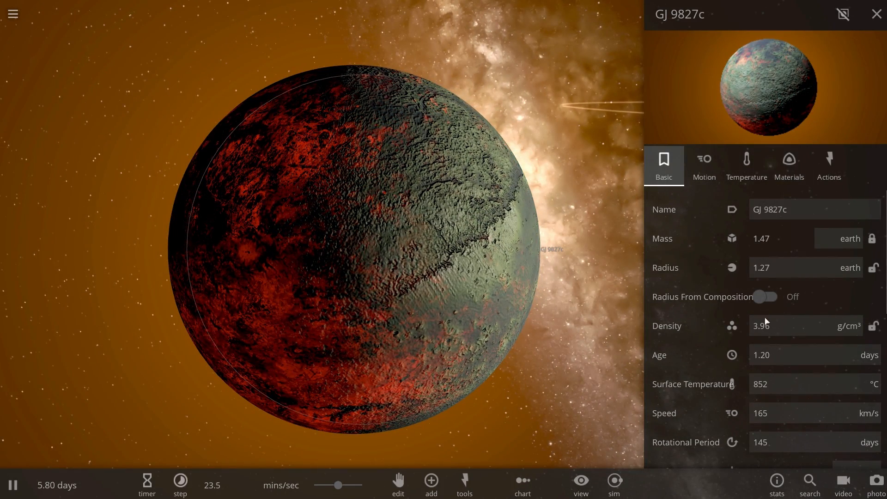
# Set GJ 9827c's mass to 1.47 Earths and radius to 1.27 Earth radii
pyautogui.click(789, 166)
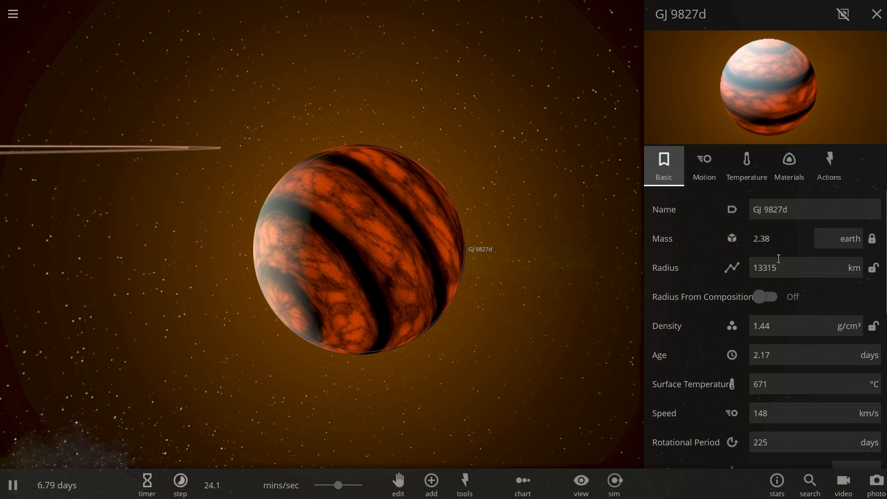
# Switch GJ 9827d's radius unit from km to Earth radii, showing 2.09
pyautogui.click(857, 268)
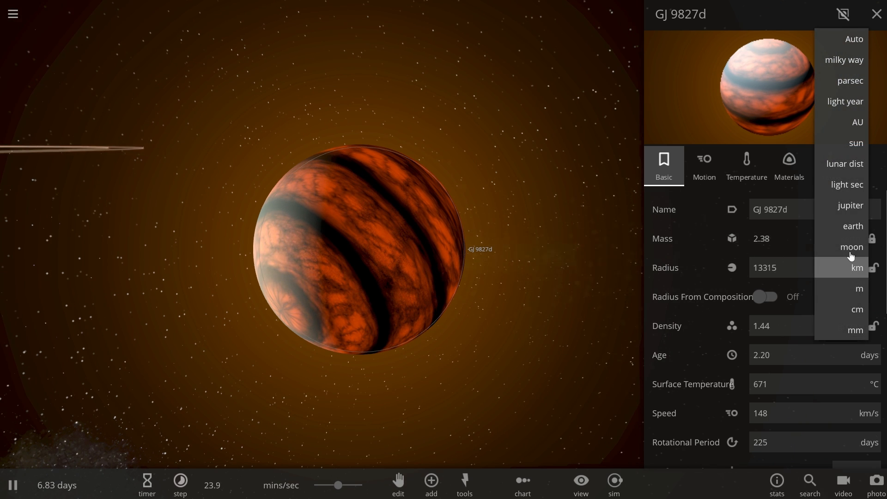
pyautogui.click(853, 226)
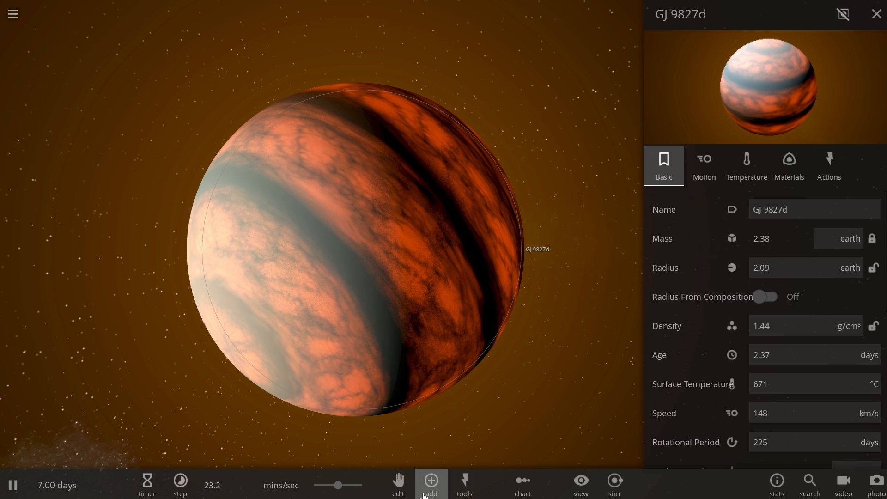
pyautogui.click(430, 480)
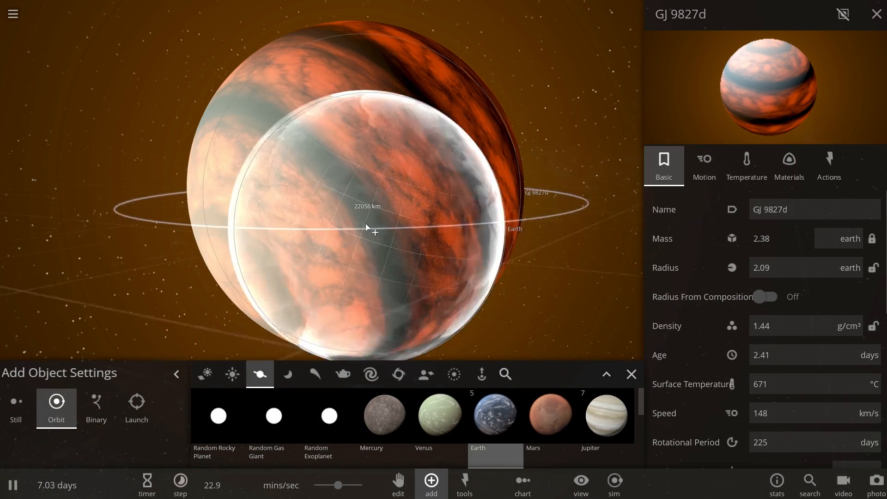
# Place an Earth in orbit beside GJ 9827d
pyautogui.click(789, 166)
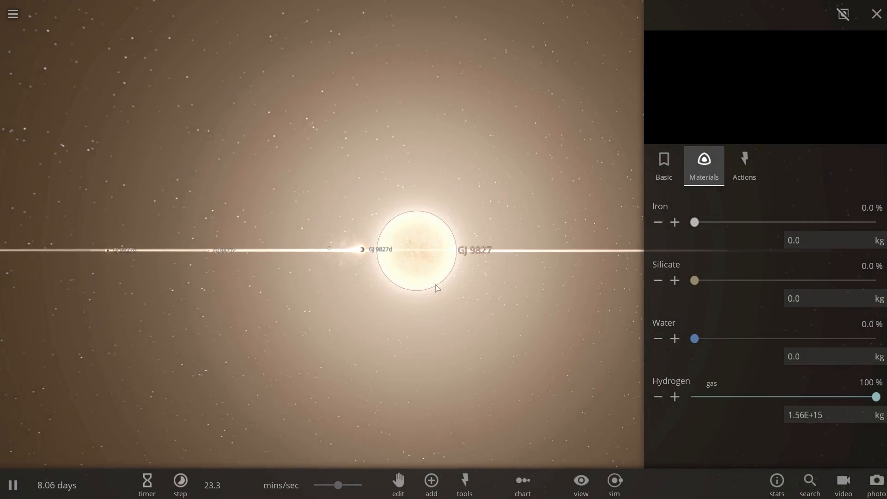
# Close GJ 9827's properties panel and select planet GJ 9827d on its orbit
pyautogui.click(876, 13)
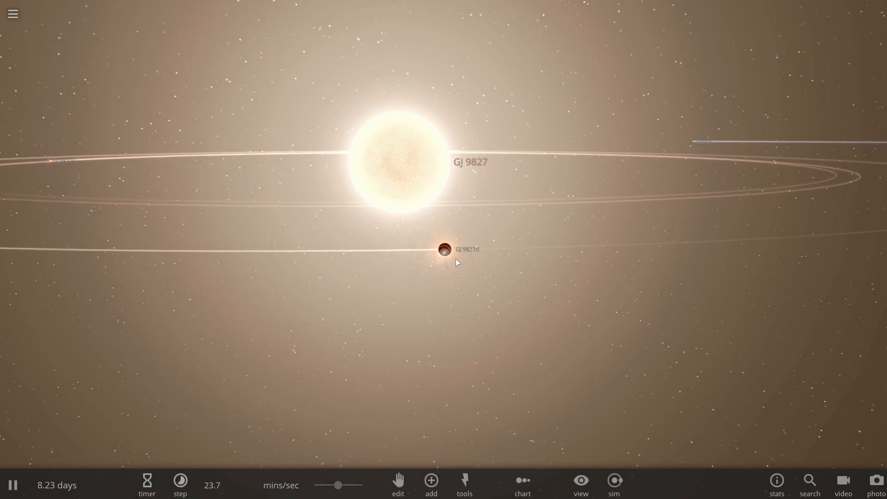
pyautogui.click(442, 251)
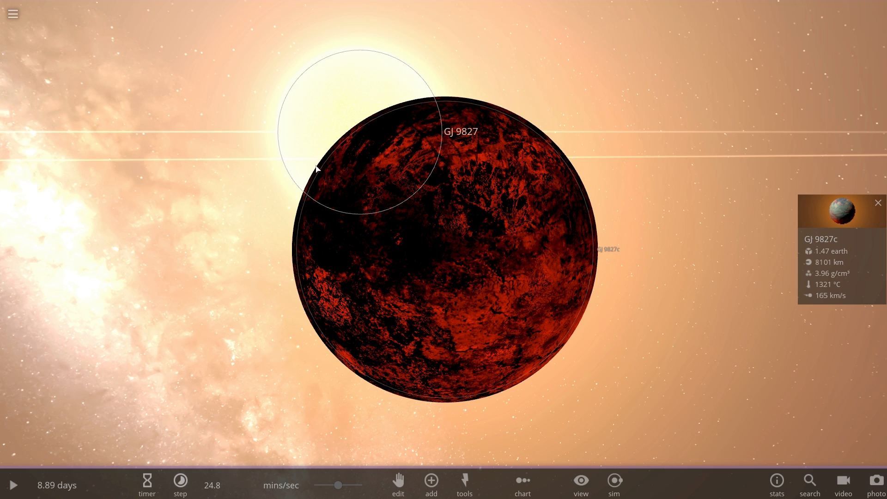
pyautogui.moveTo(395, 116)
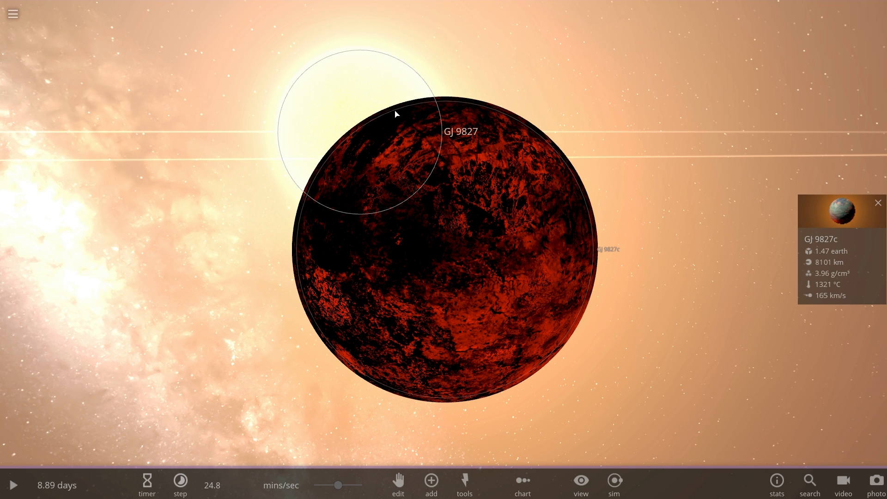
pyautogui.moveTo(353, 130)
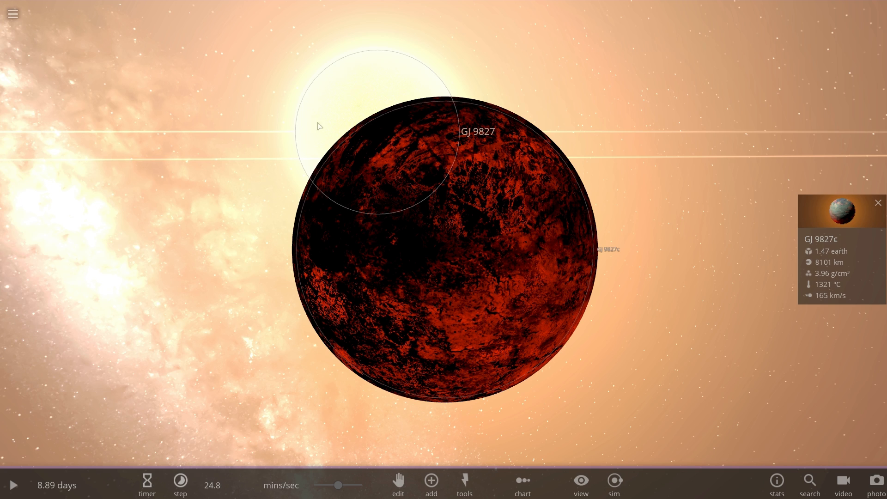
pyautogui.moveTo(343, 148)
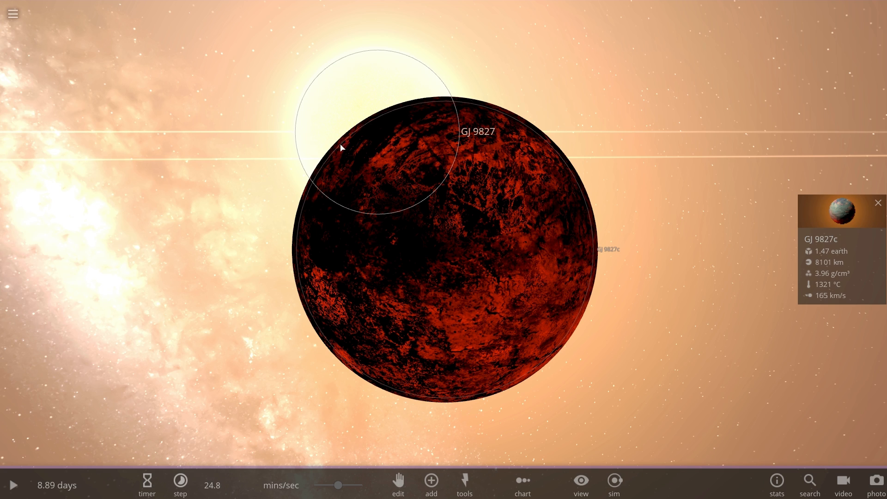
pyautogui.moveTo(417, 107)
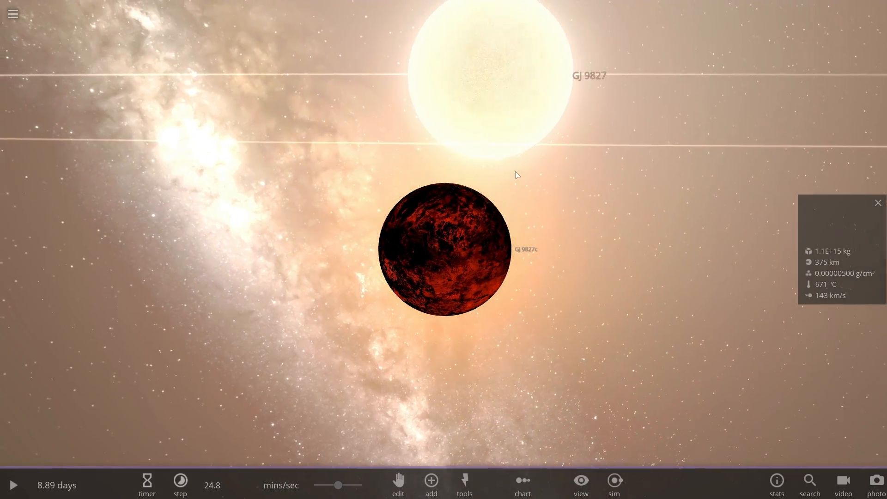
# Zoom out to all GJ 9827 orbits and deselect the planet to clear its info card
pyautogui.scroll(-3)
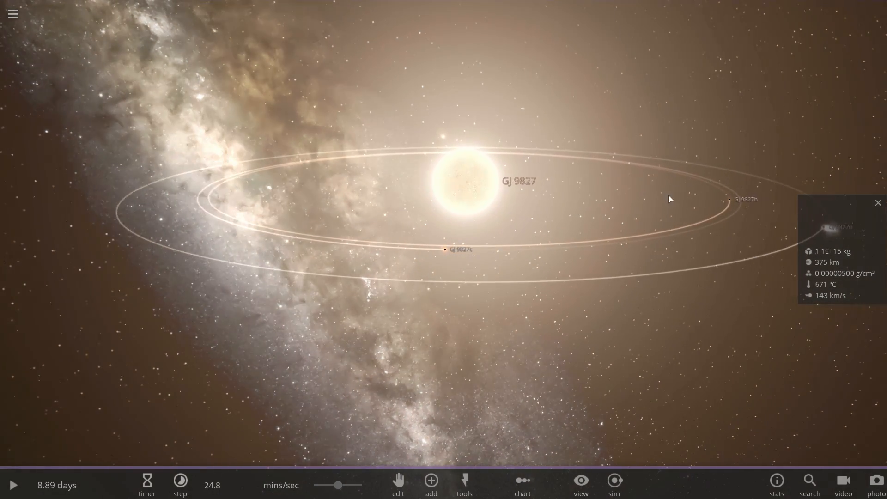
pyautogui.click(15, 497)
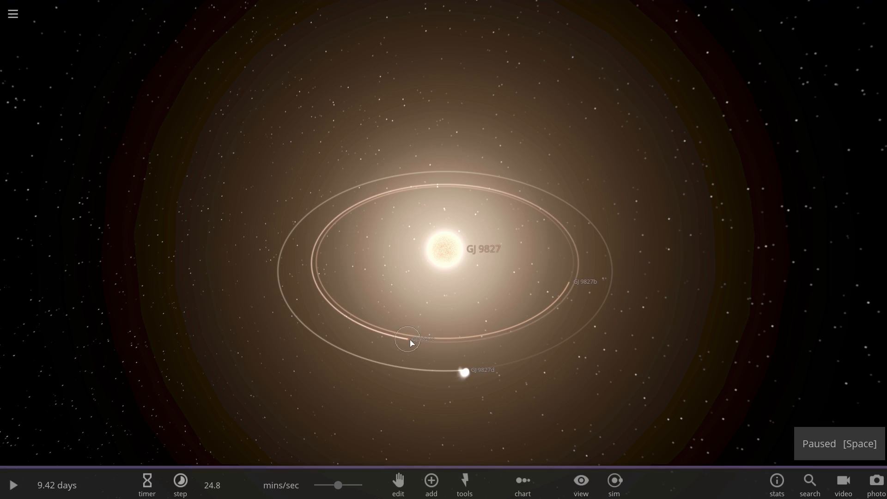
# Tilt the view toward the orbital plane, resume the simulation, and bring in Earth's orbit
pyautogui.moveTo(410, 343); pyautogui.dragTo(633, 239)
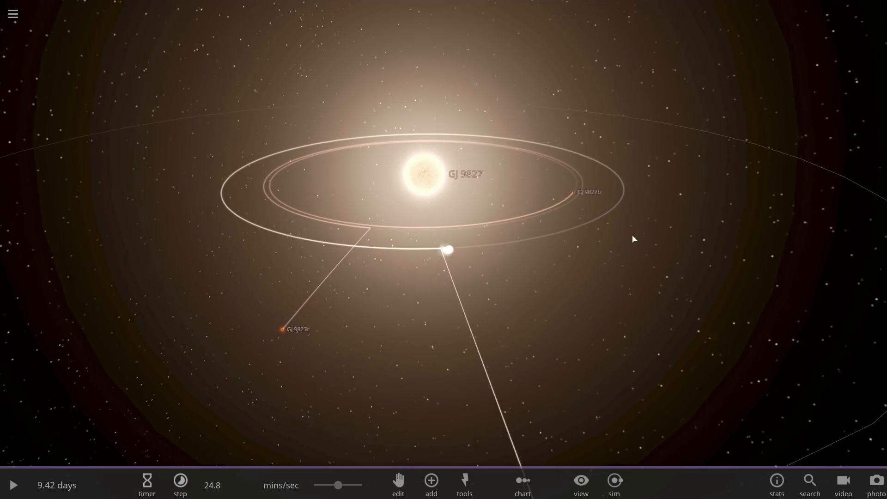
pyautogui.press('Space')
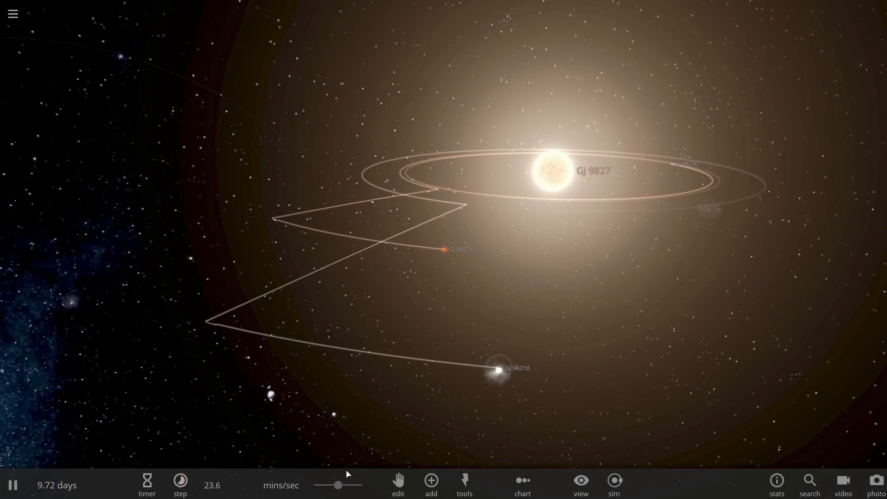
pyautogui.click(180, 493)
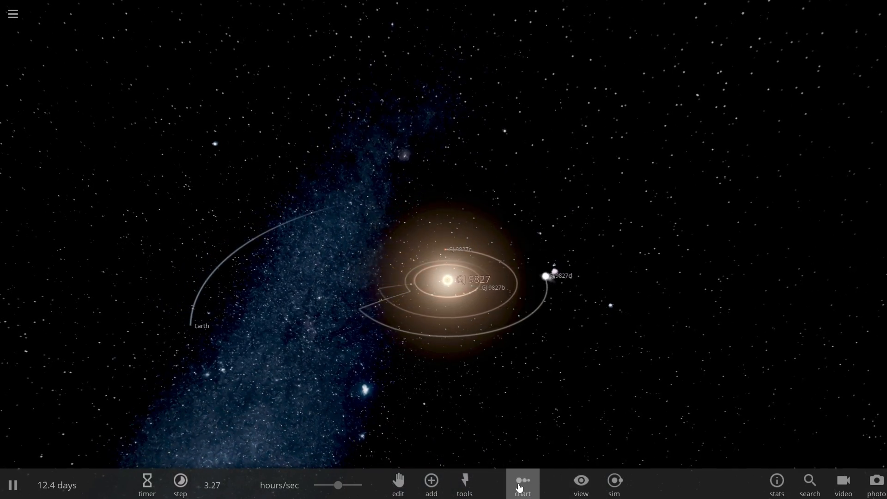
# Open the size-comparison chart of GJ 9827's bodies and remove Earth from it
pyautogui.click(523, 483)
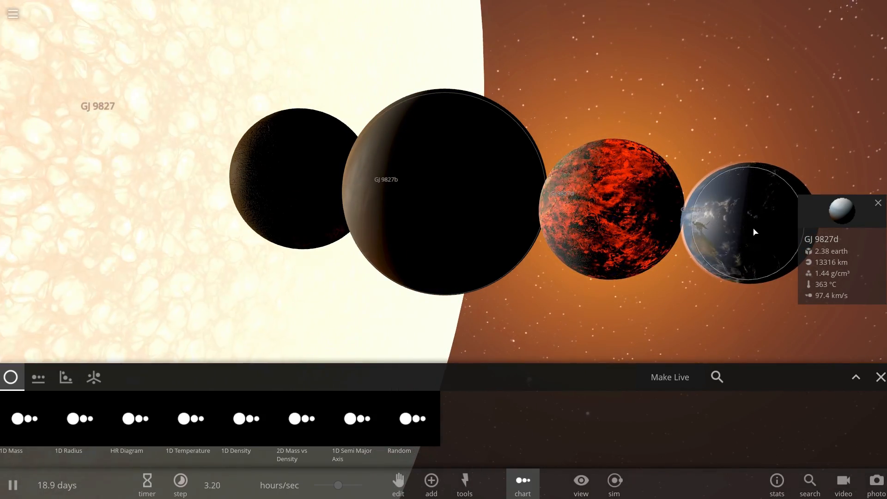
pyautogui.click(878, 202)
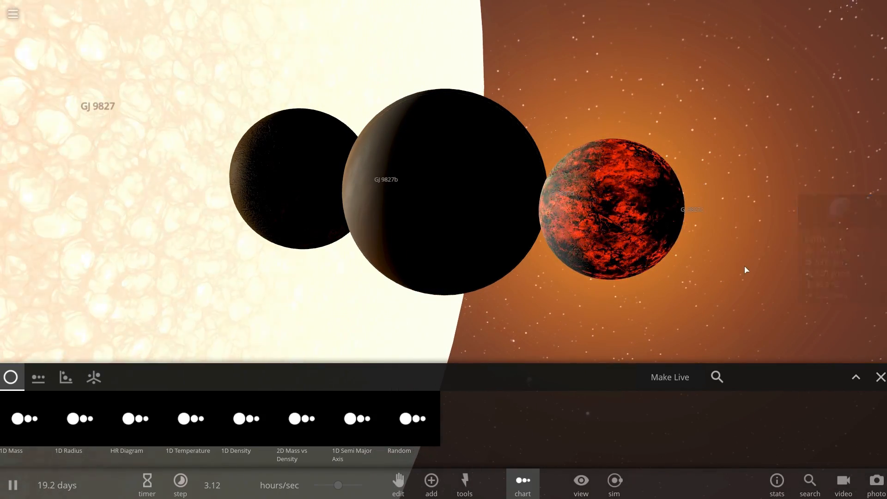